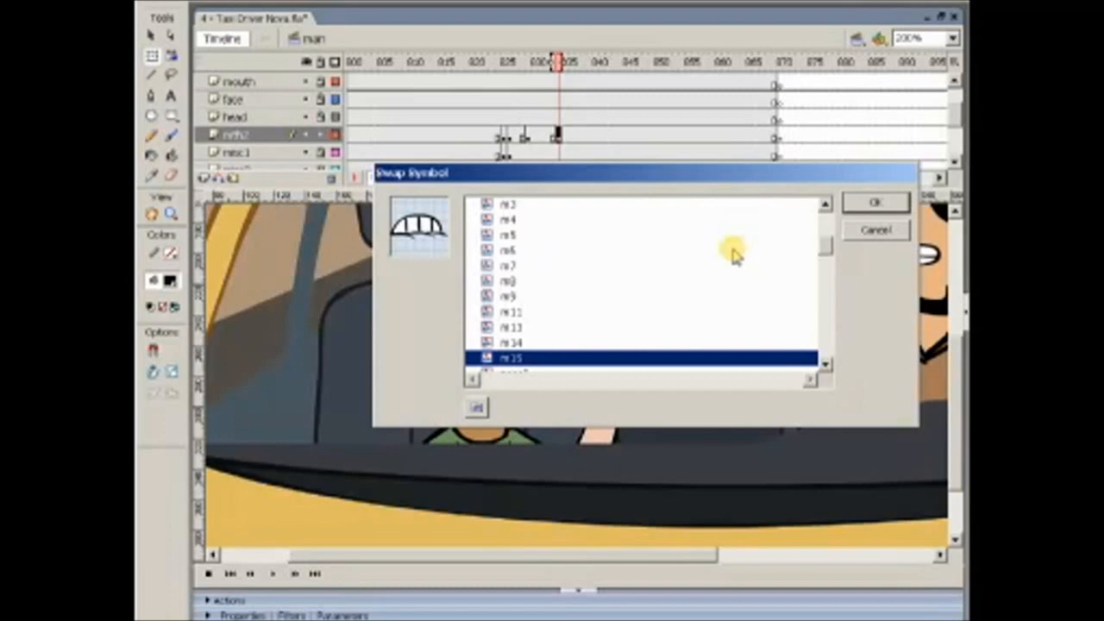
# Swap the horse's mouth instance to a different mouth symbol and confirm
pyautogui.click(874, 202)
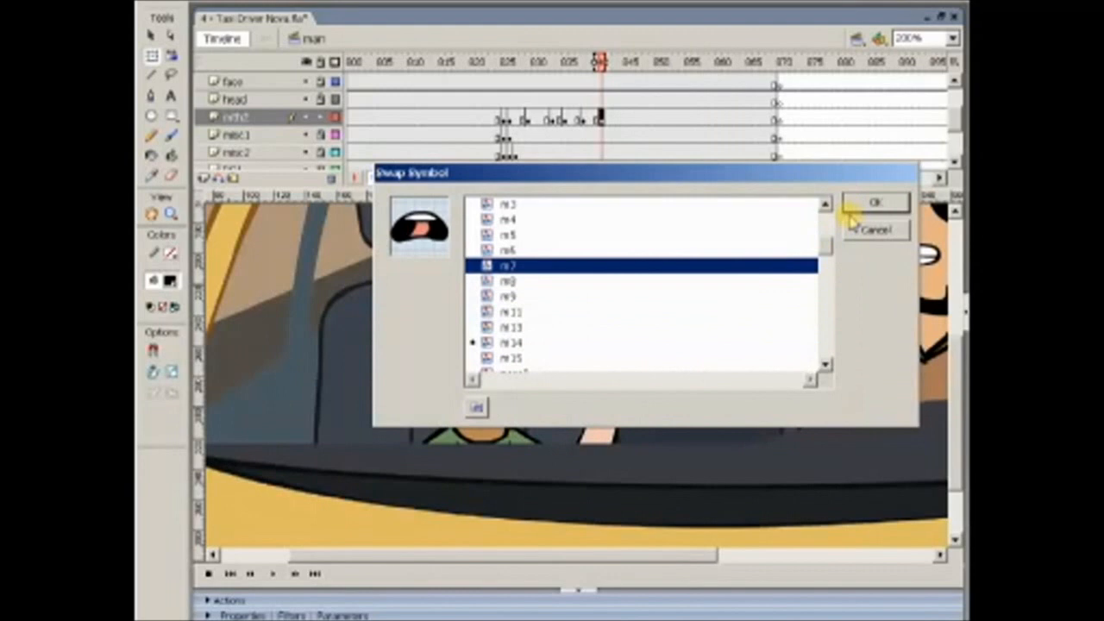
pyautogui.click(875, 202)
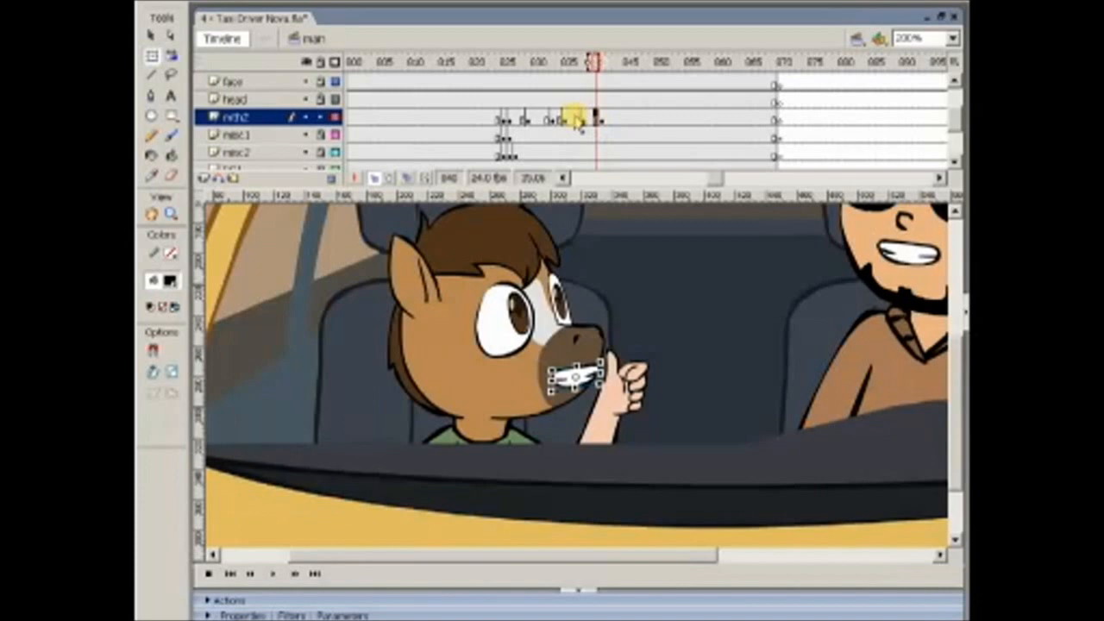
# Swap the next mouth keyframe to a new mouth symbol and move to a later frame
pyautogui.rightClick(624, 121)
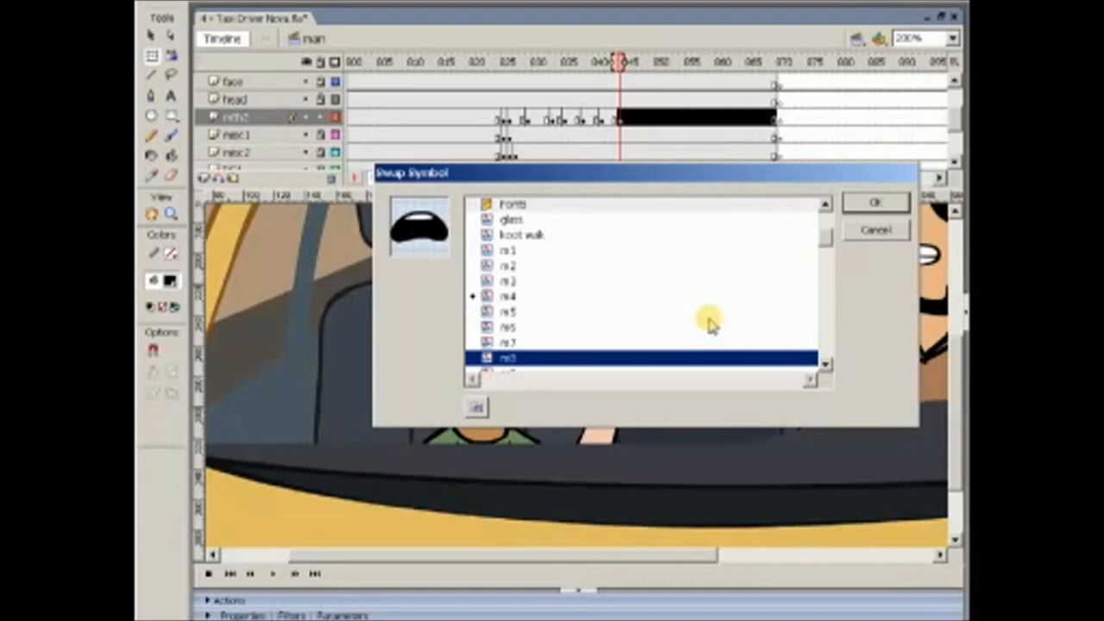
pyautogui.click(874, 202)
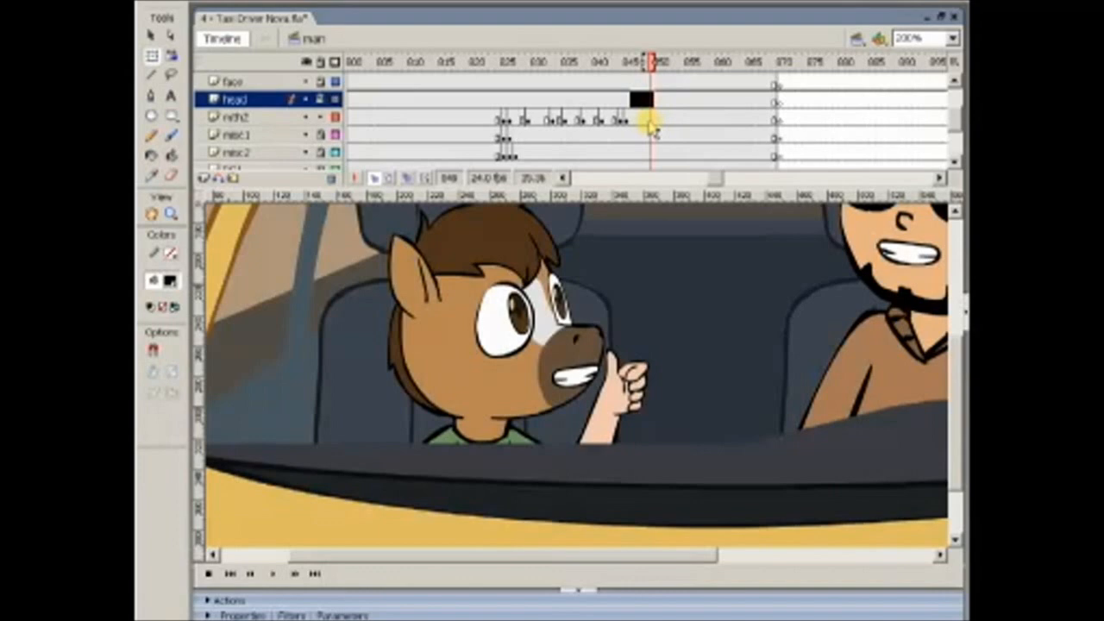
pyautogui.click(664, 62)
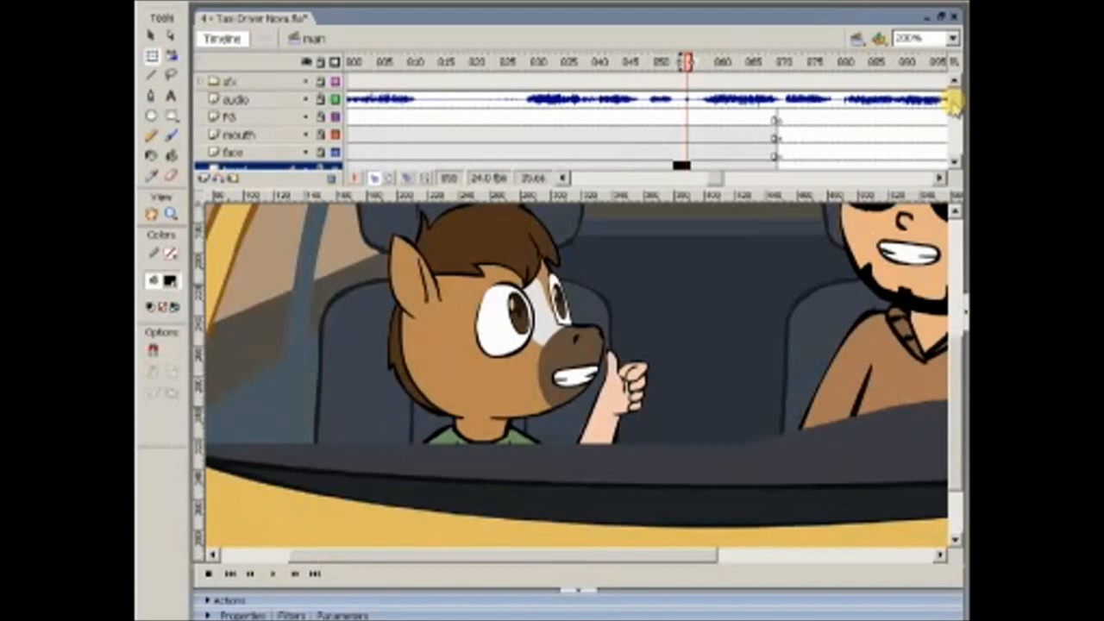
# Swap later mouth keyframes to an open talking mouth shape near the line's end
pyautogui.rightClick(681, 117)
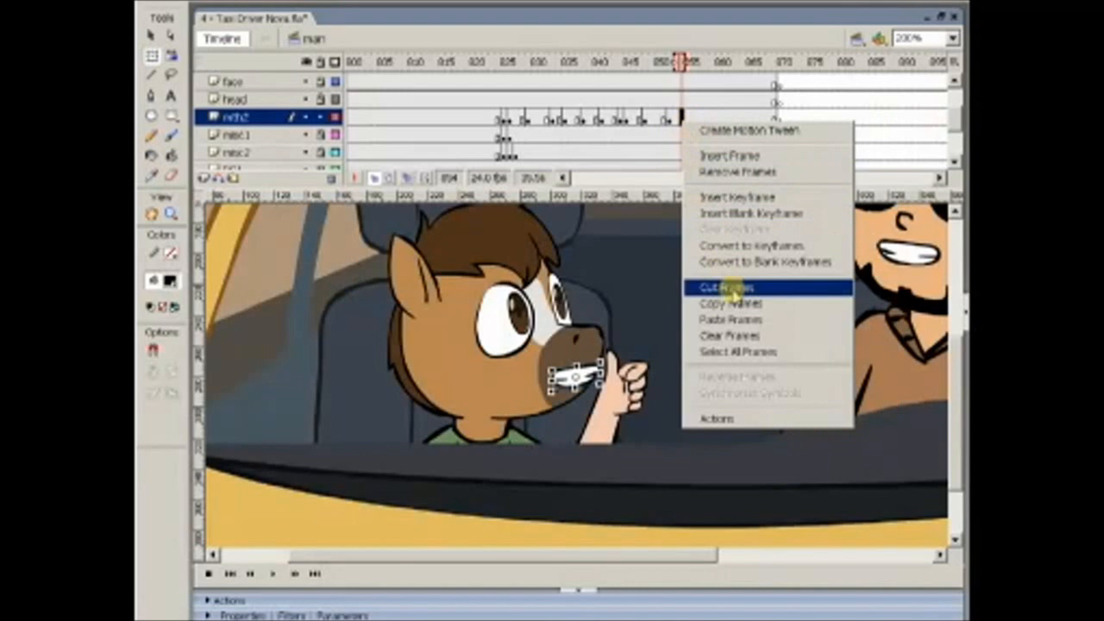
pyautogui.click(724, 286)
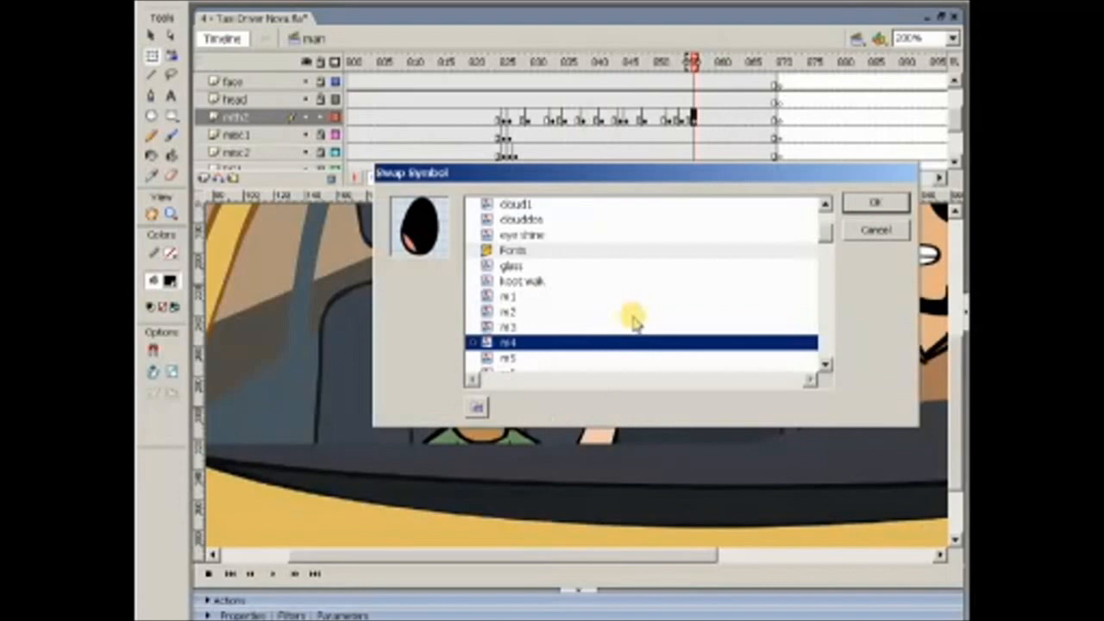
pyautogui.click(876, 202)
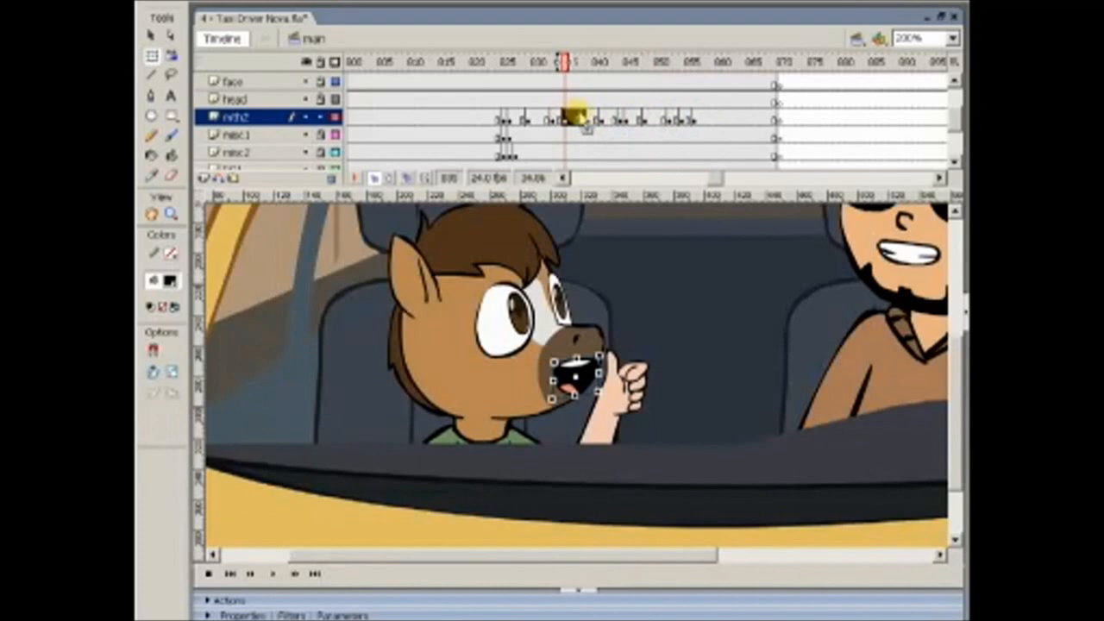
pyautogui.click(706, 66)
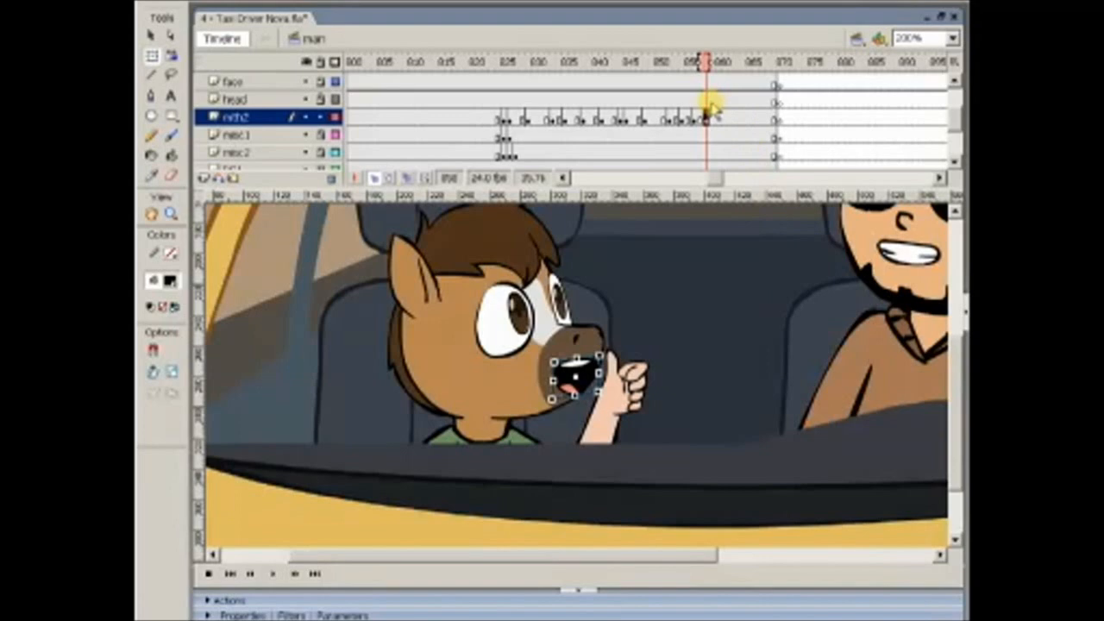
pyautogui.rightClick(740, 117)
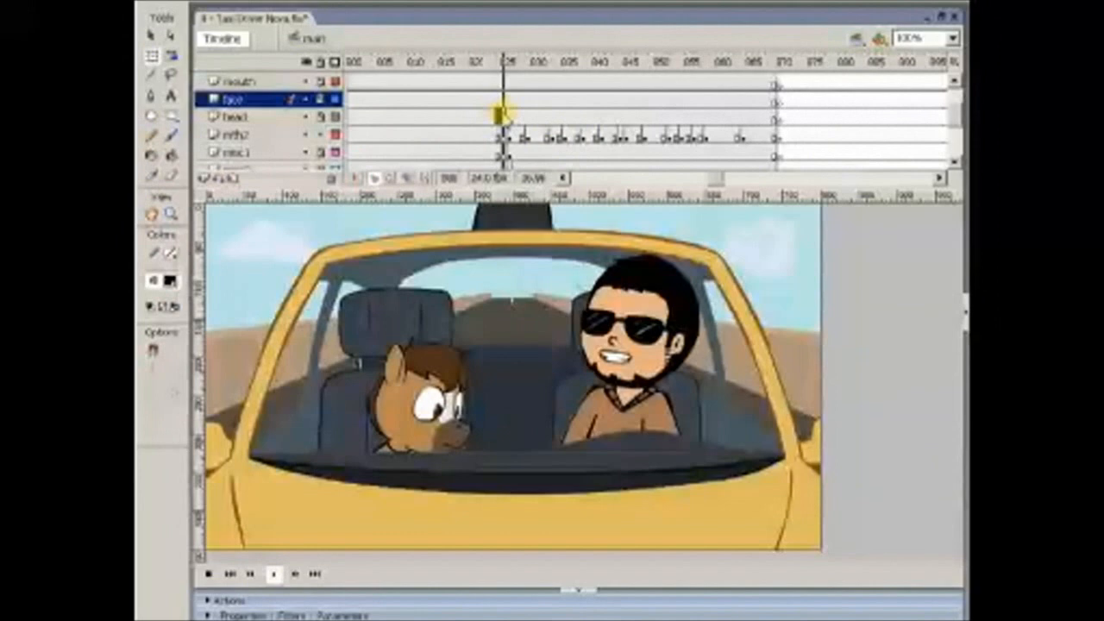
# Scrub the playhead across the timeline to check the horse's lip sync
pyautogui.moveTo(504, 110); pyautogui.dragTo(728, 111)
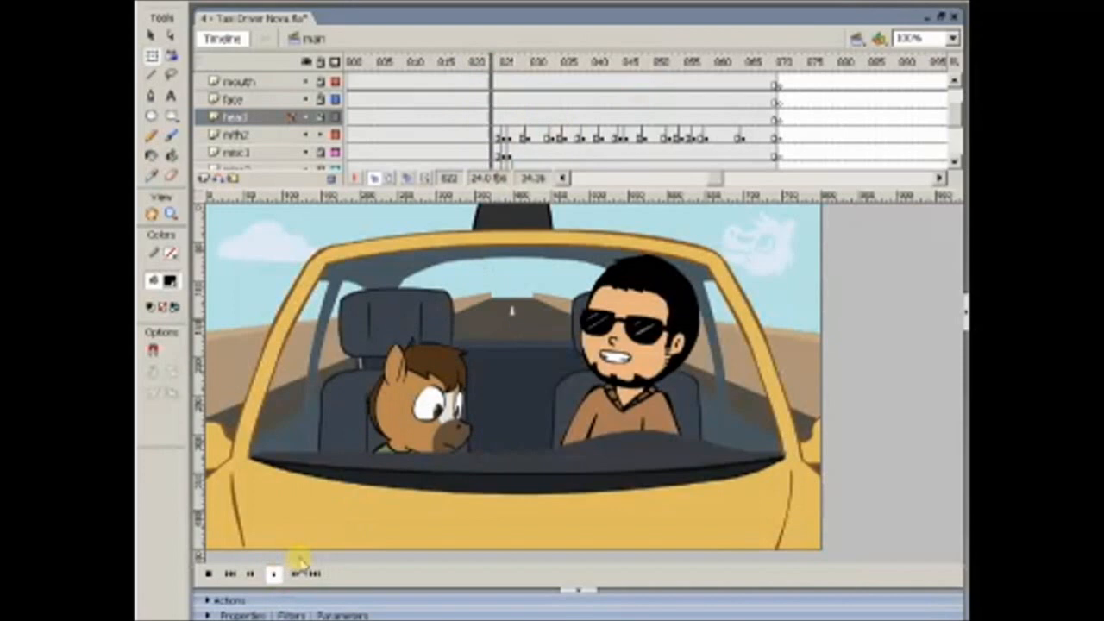
# Play back the taxi scene to preview the lip-synced dialogue
pyautogui.click(921, 38)
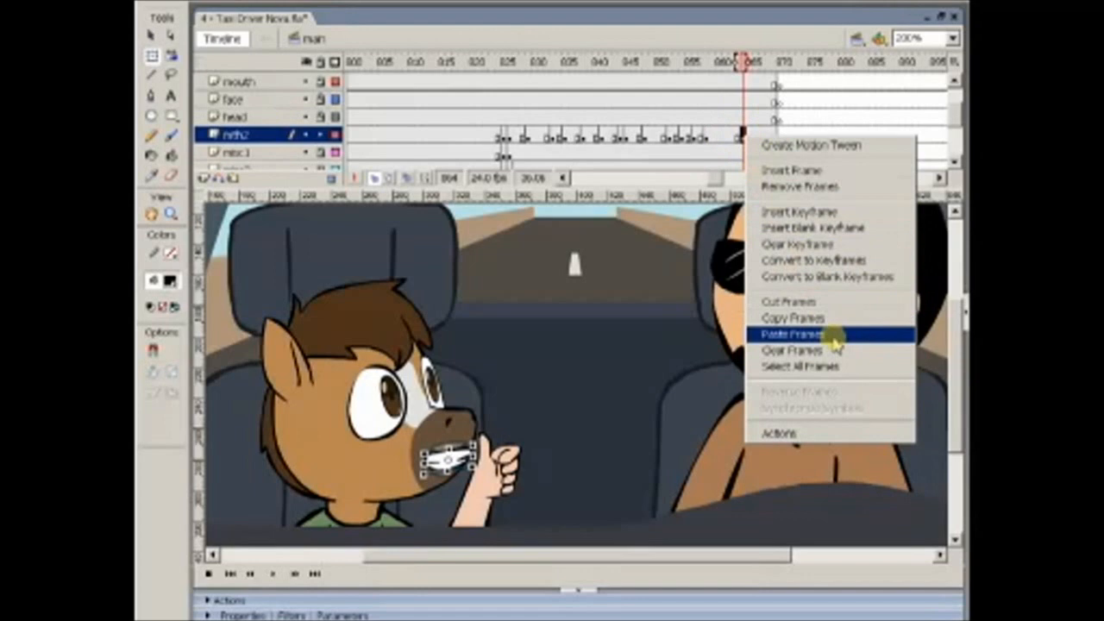
# Paste the copied mouth frames on mth2 and select head and mouth keyframes
pyautogui.click(794, 334)
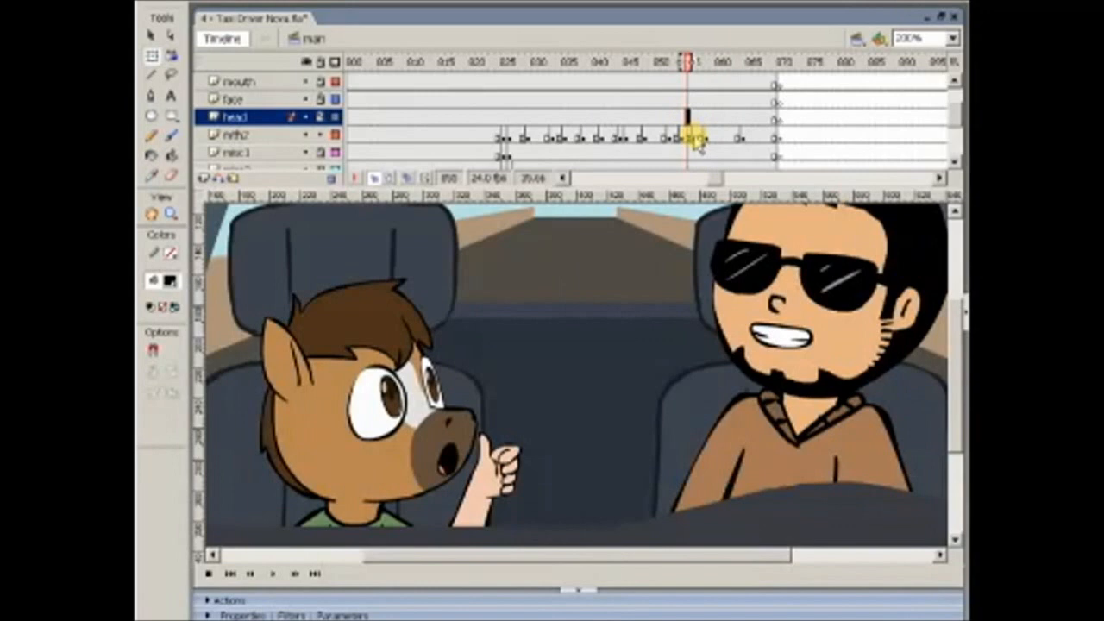
pyautogui.click(234, 135)
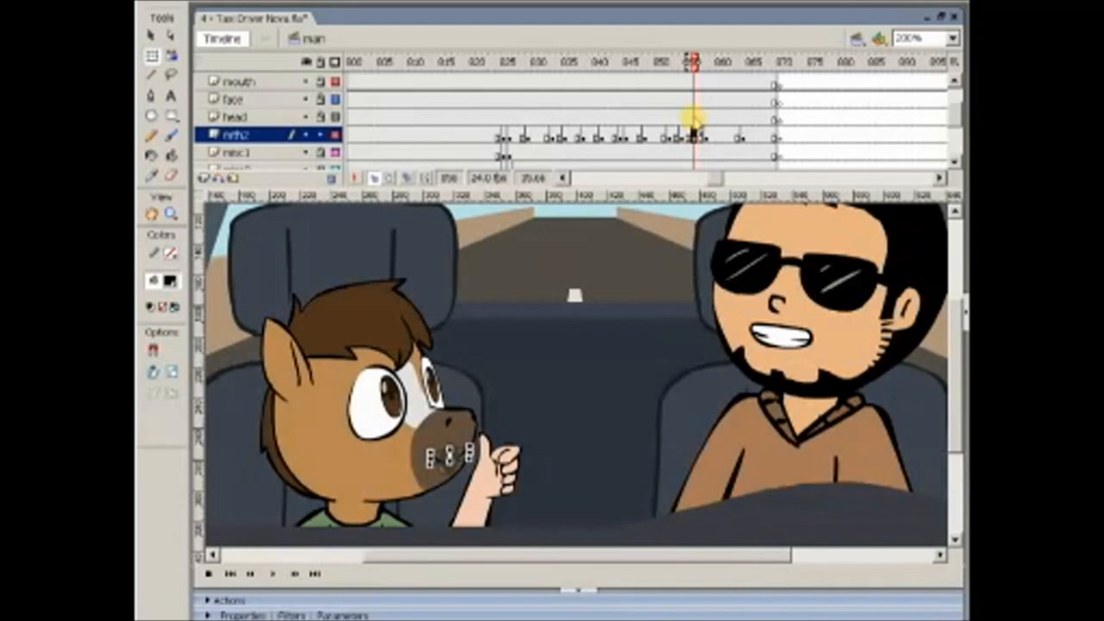
pyautogui.click(538, 62)
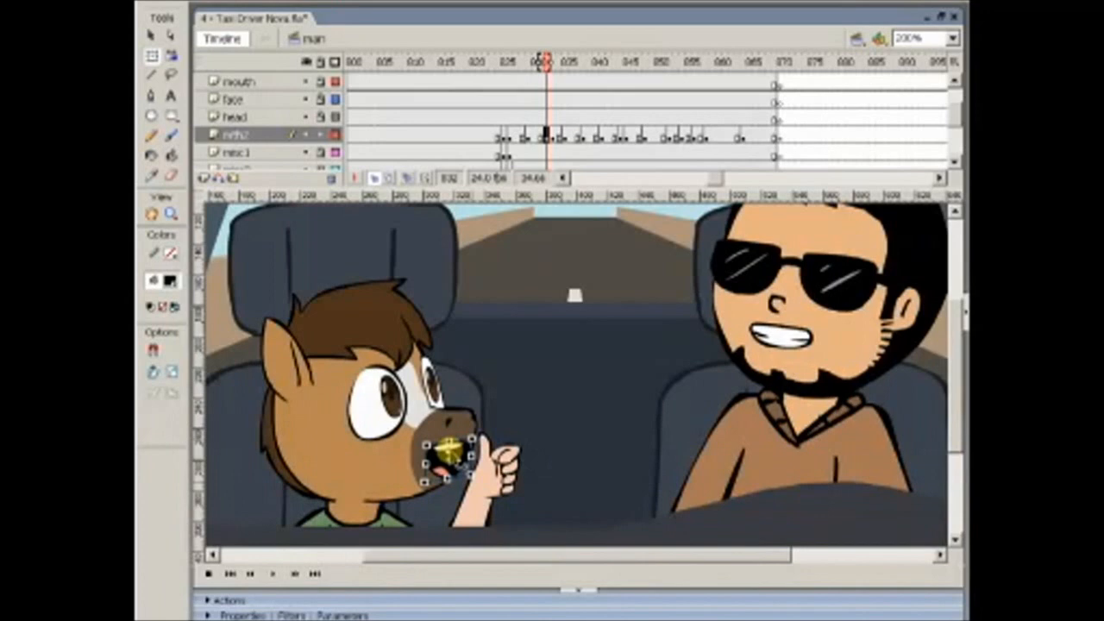
pyautogui.click(235, 115)
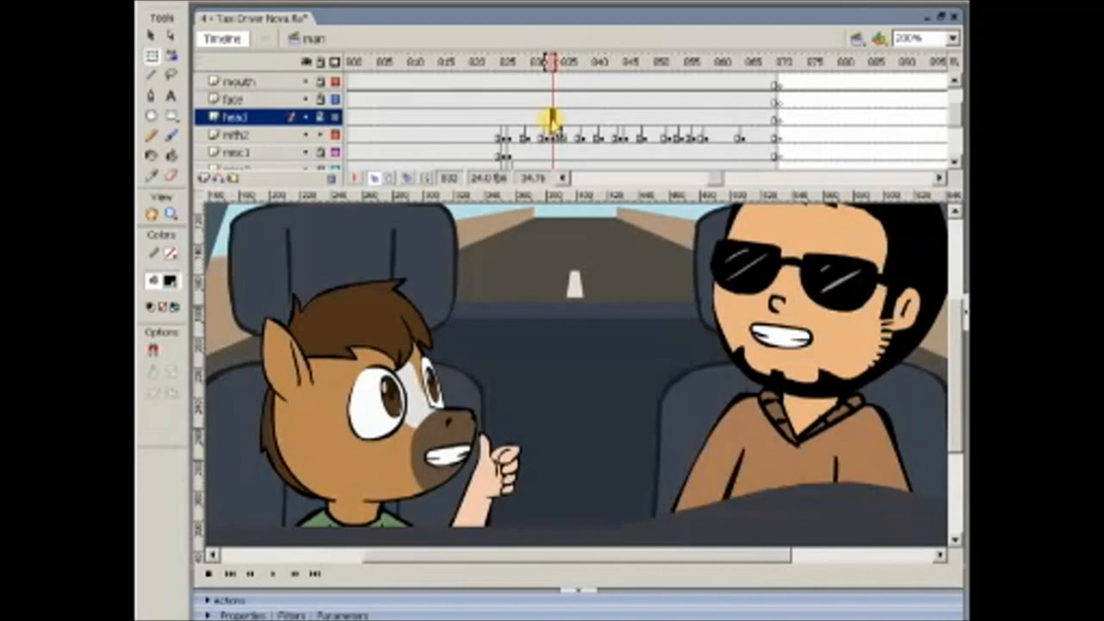
pyautogui.click(234, 134)
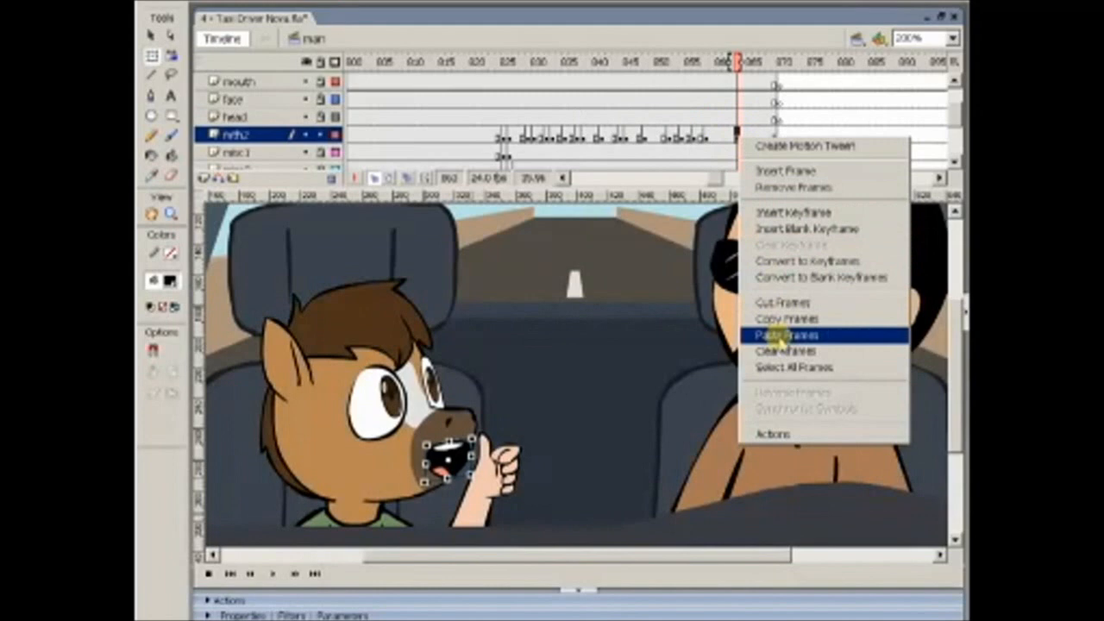
# Paste mouth frames again and adjust the head and mouth keyframe timing
pyautogui.click(785, 335)
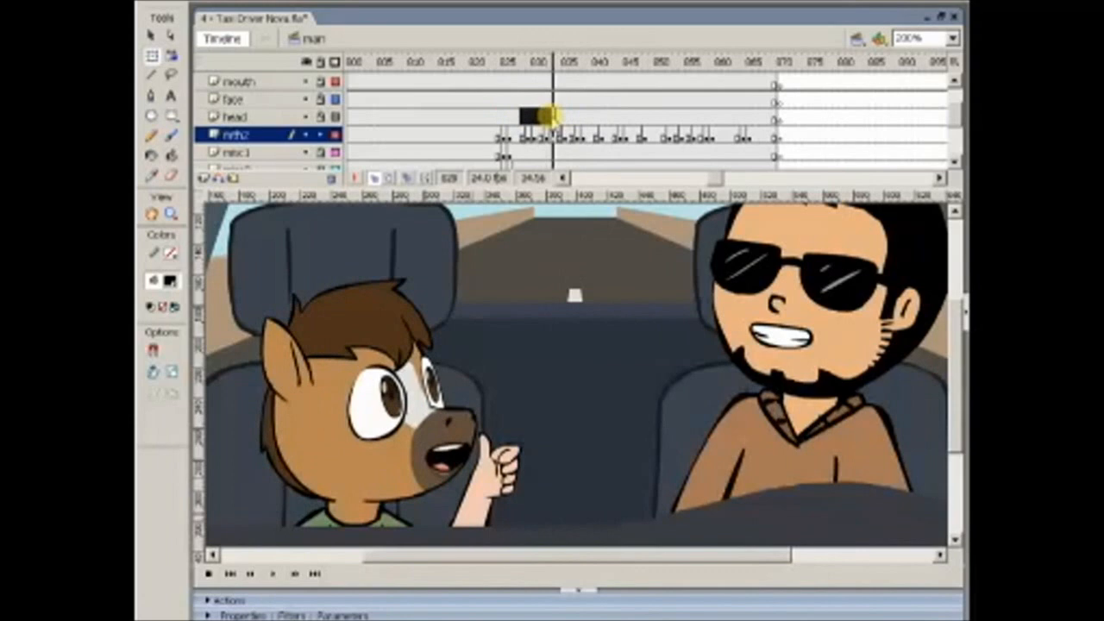
pyautogui.click(233, 98)
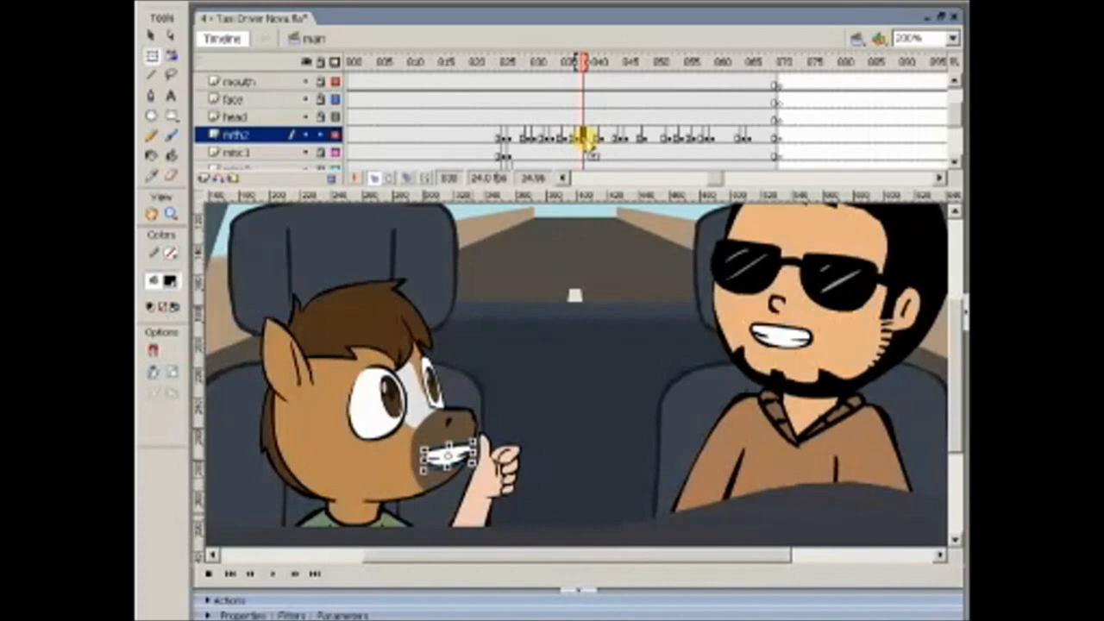
pyautogui.rightClick(571, 138)
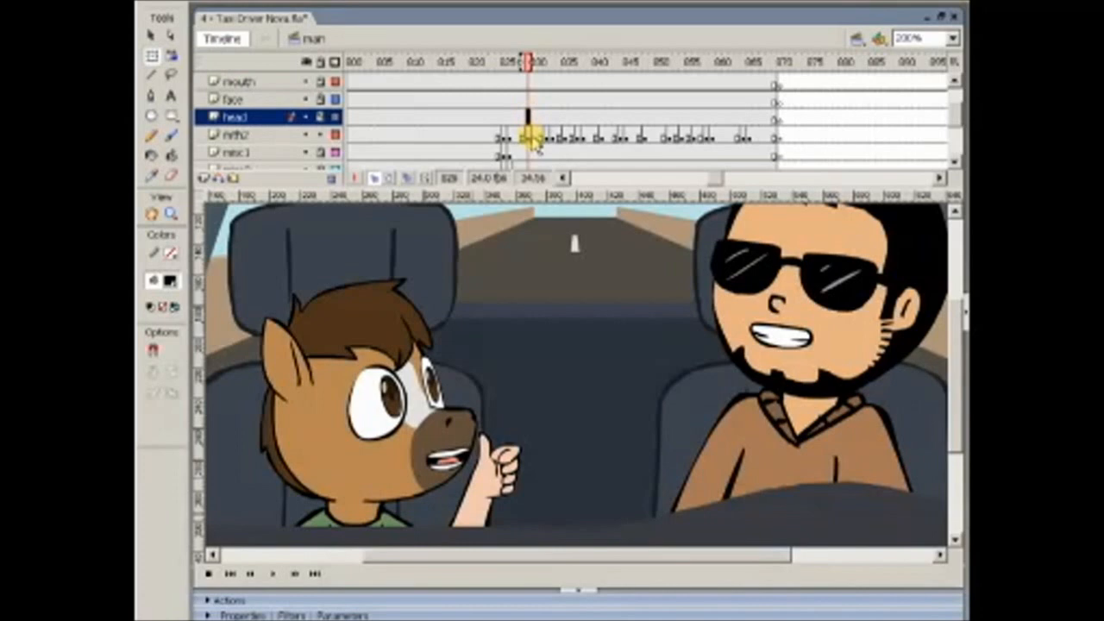
pyautogui.click(235, 135)
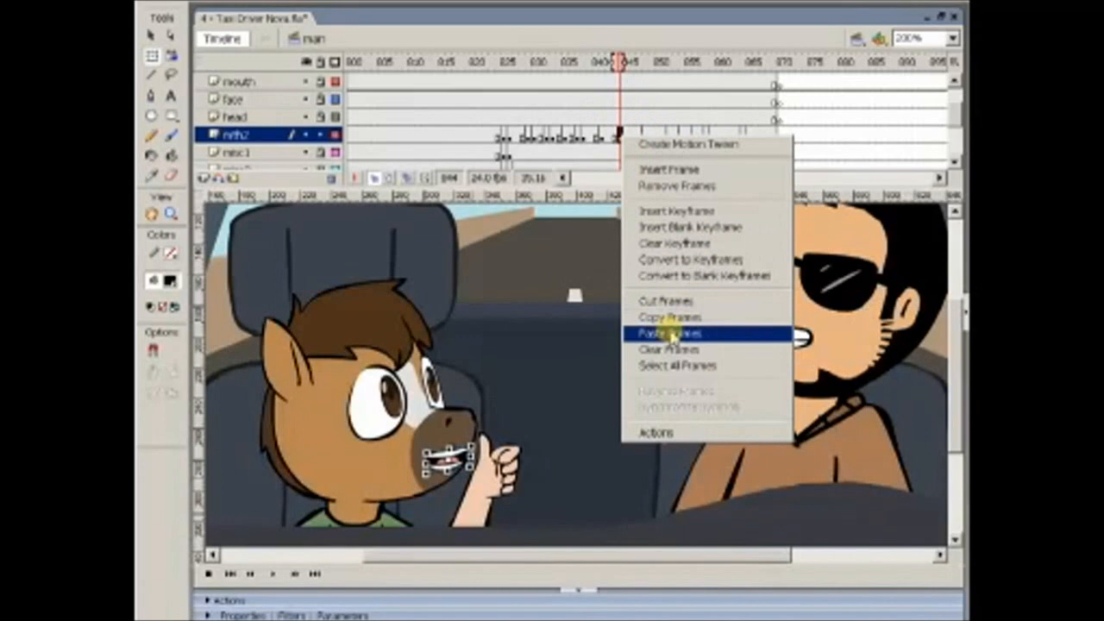
# Paste another block of copied mouth frames later on the mth2 layer
pyautogui.click(671, 333)
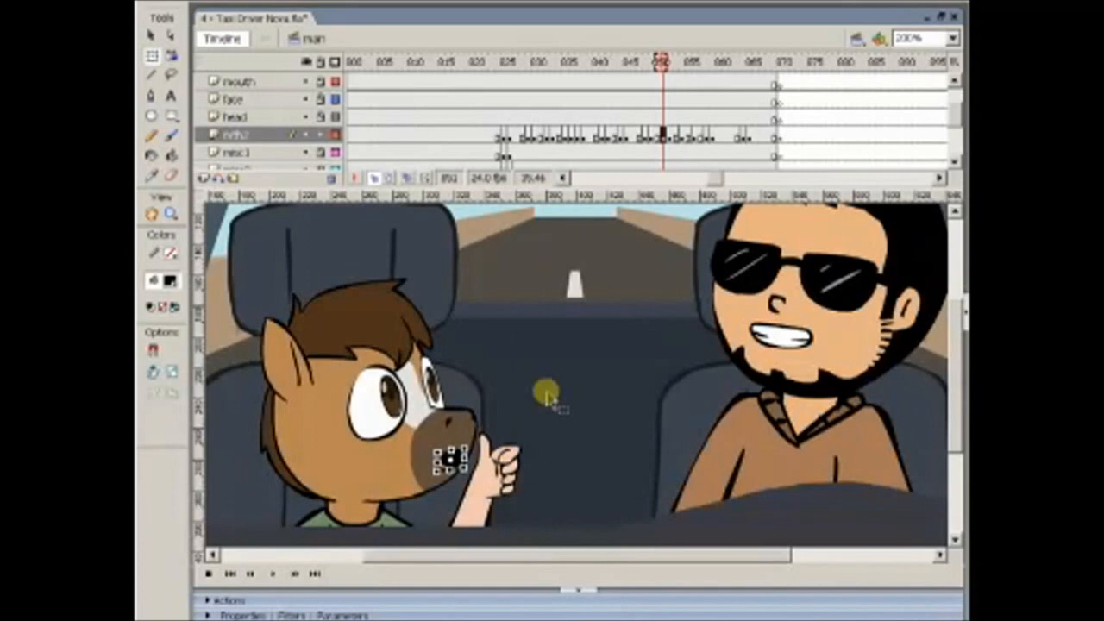
# Select the mix1 layer with the full taxi scene in view
pyautogui.click(238, 135)
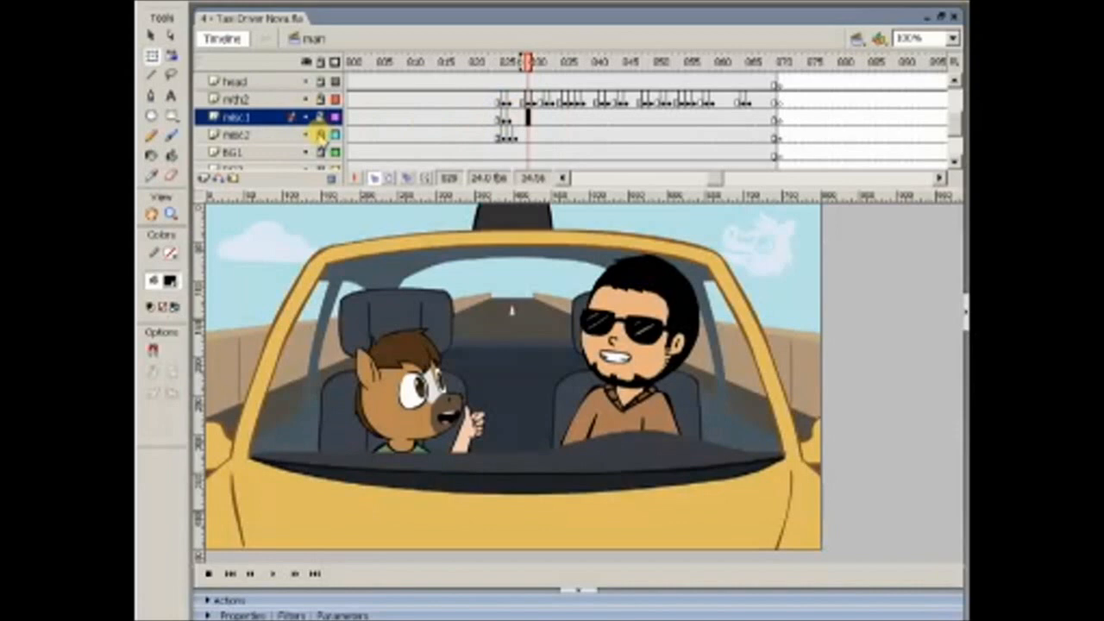
# Sketch a long line for the driver's stretchy arm reaching toward the horse
pyautogui.click(232, 135)
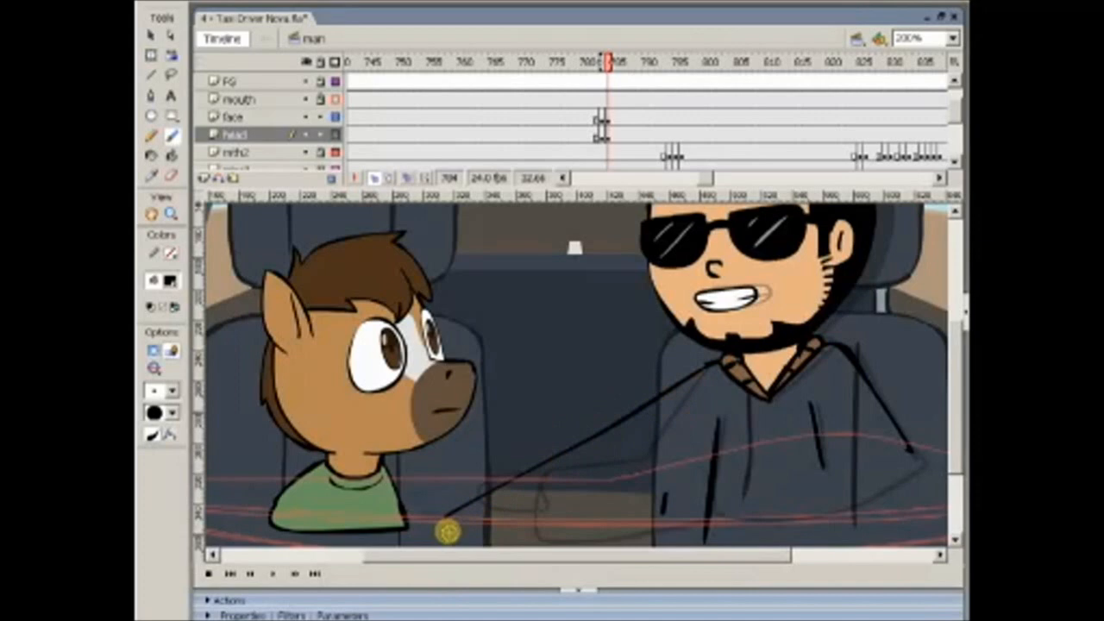
pyautogui.moveTo(448, 531); pyautogui.dragTo(910, 457)
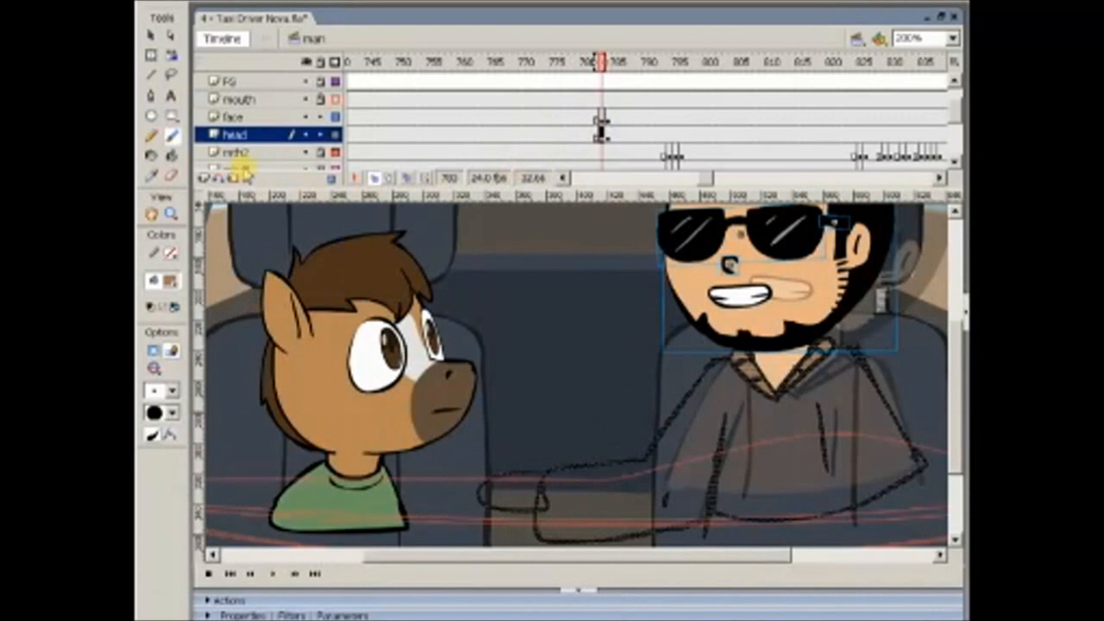
# Move the playhead to the coloured keyframe of the driver's arm reach
pyautogui.click(153, 280)
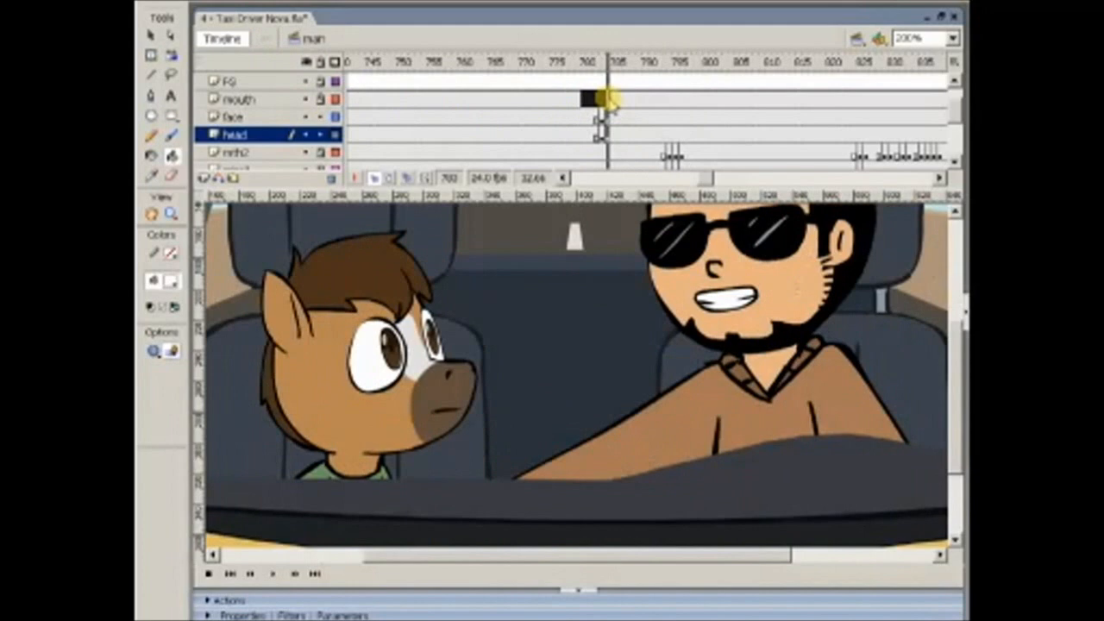
pyautogui.click(948, 38)
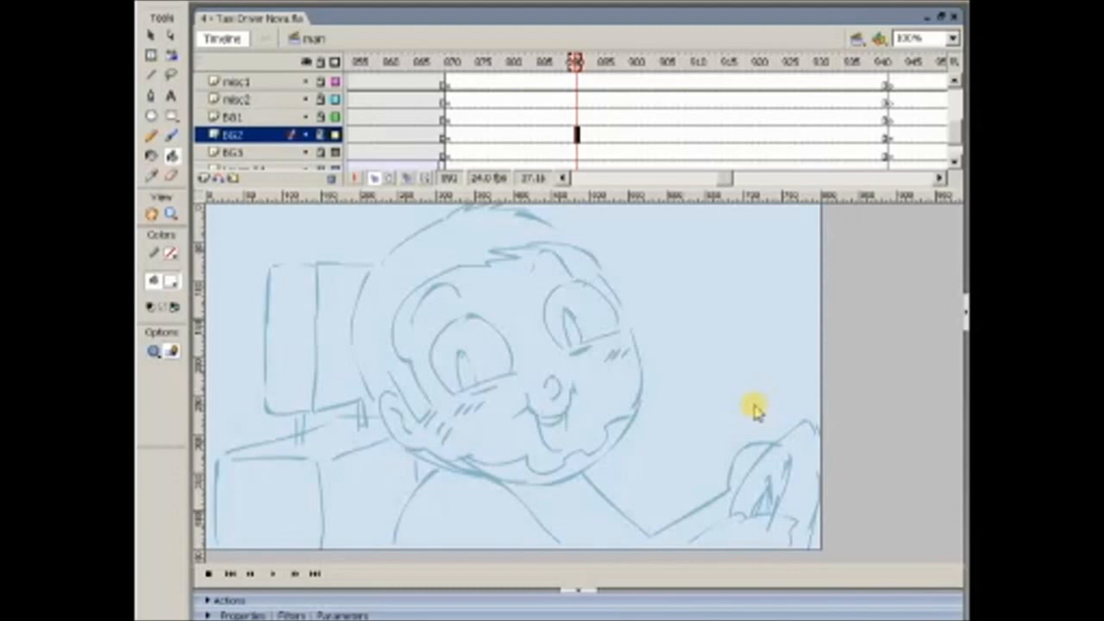
pyautogui.moveTo(946, 445)
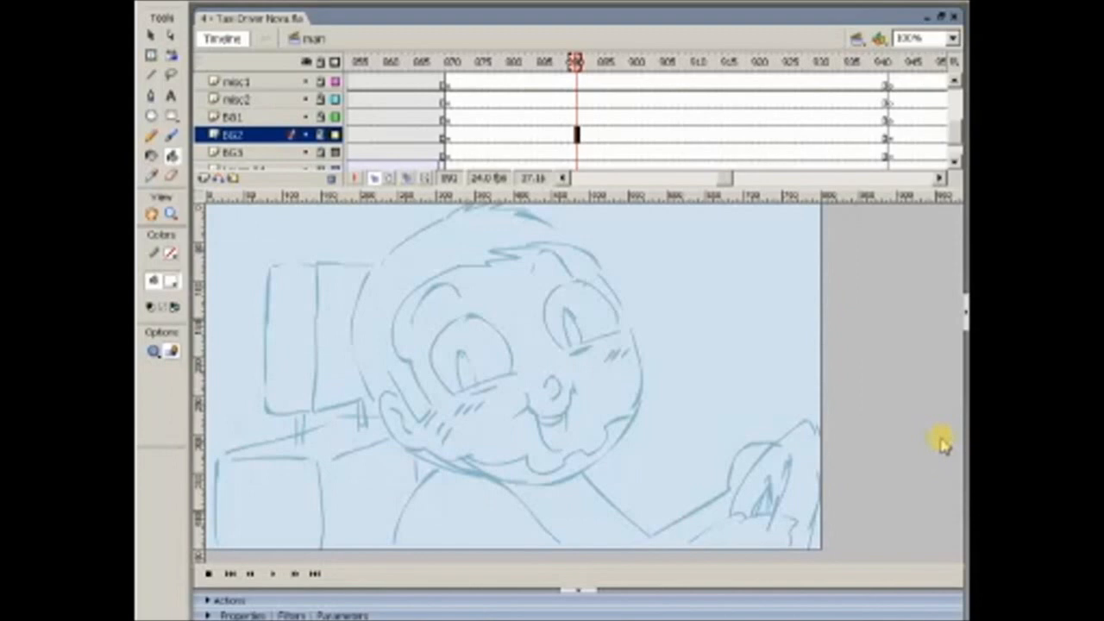